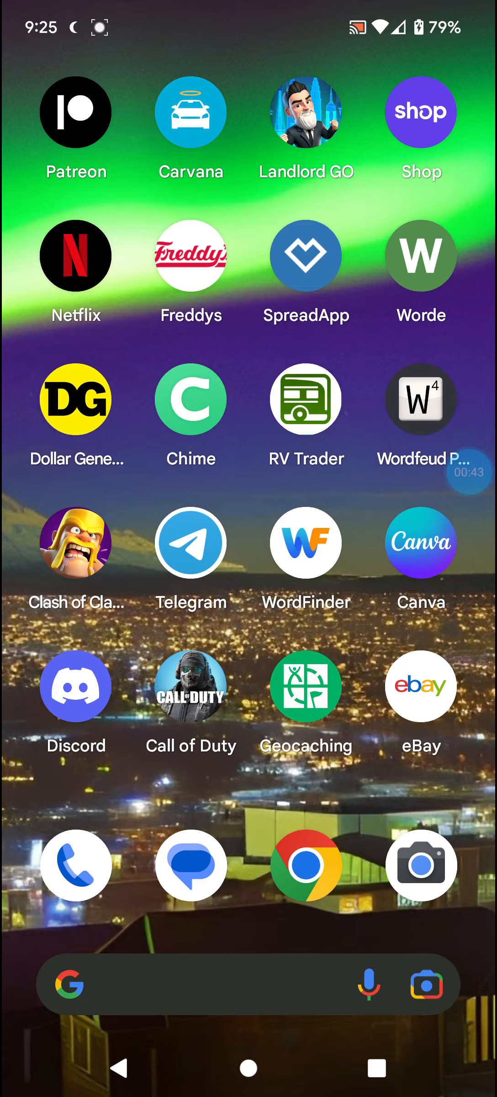
scroll(left, 3)
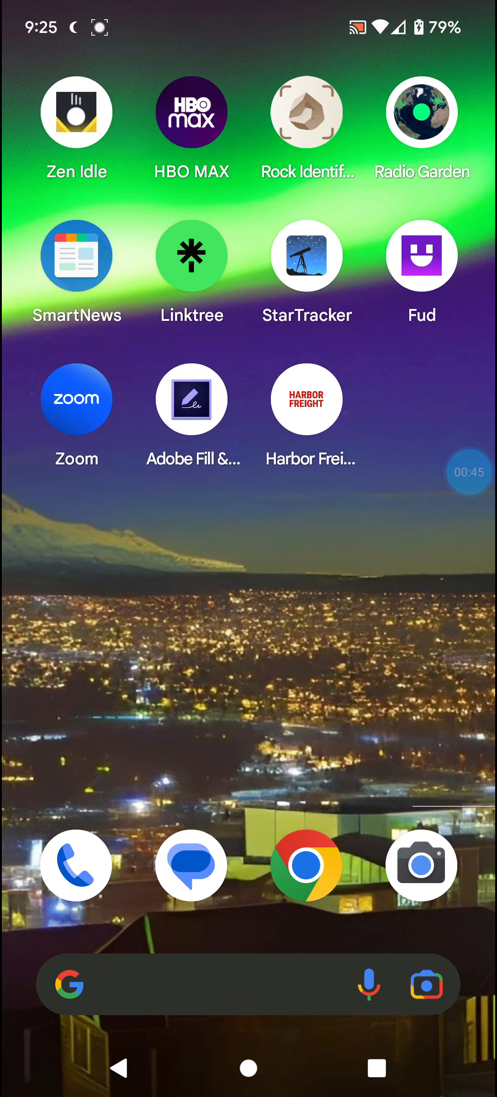
scroll(left, 3)
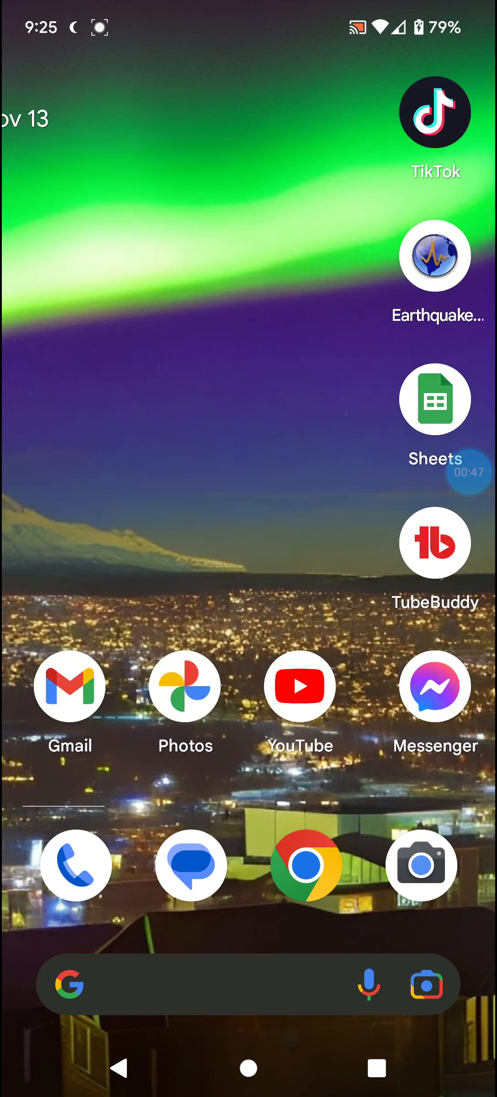
scroll(left, 3)
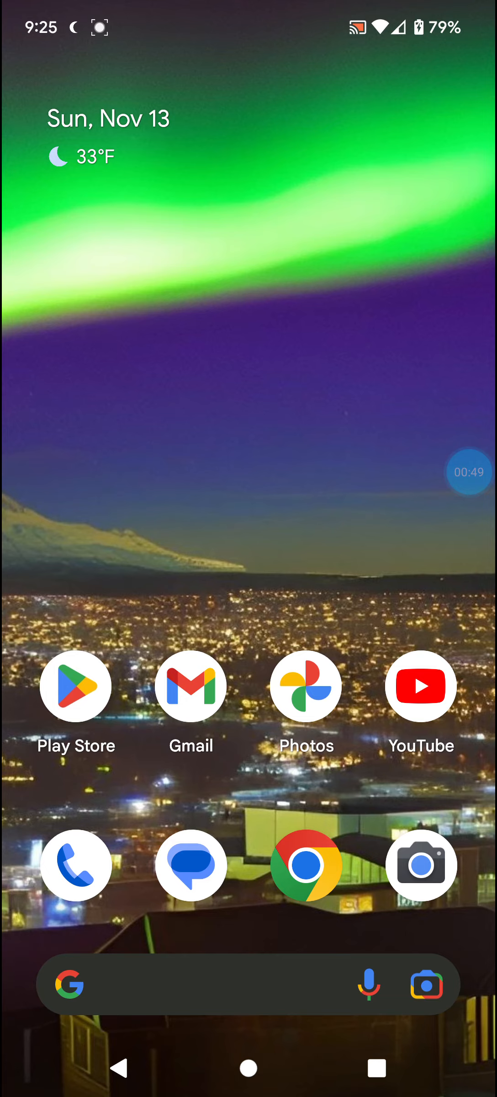